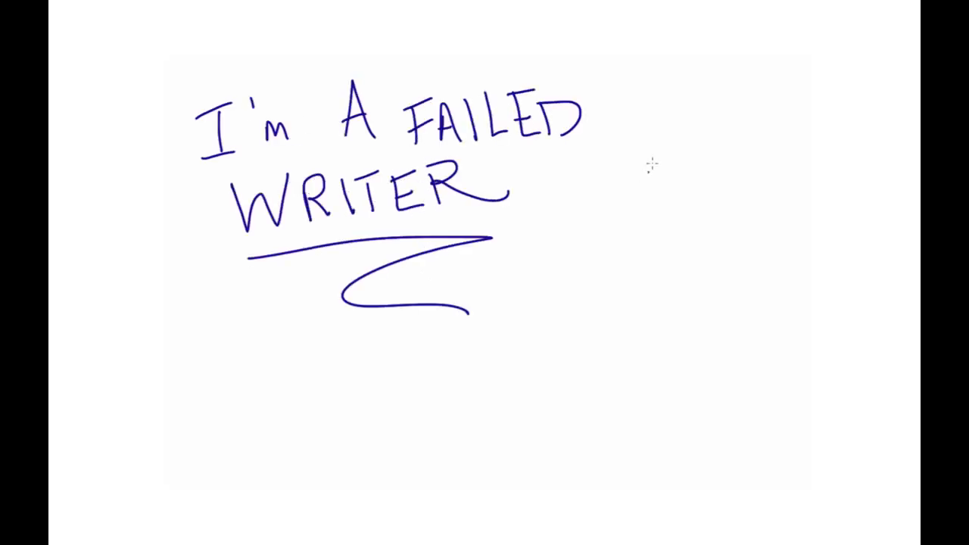
{"action": "mouse_move", "coordinate": [651, 152]}
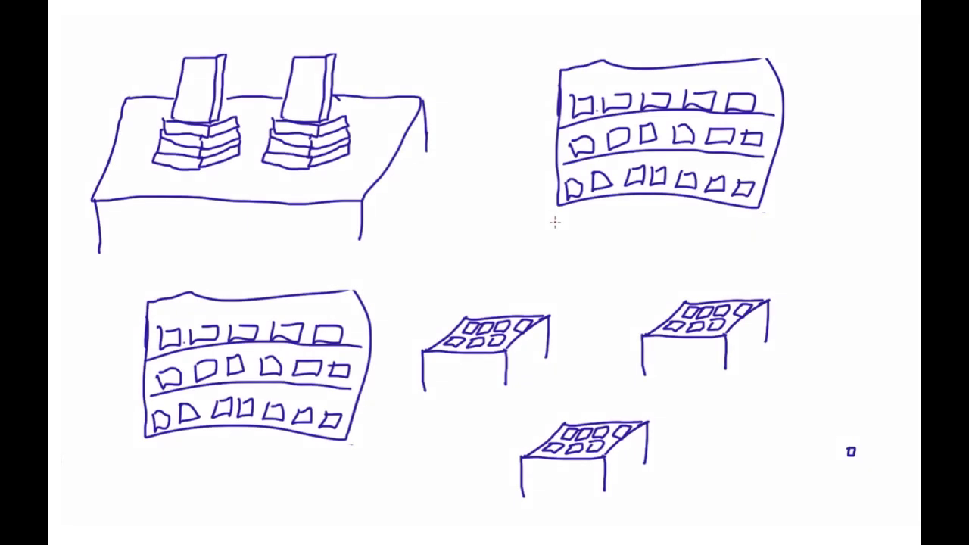
- Write 'Shelf of great book' as a label on the whiteboard sketch
{"action": "type", "text": "Shelf of great book"}
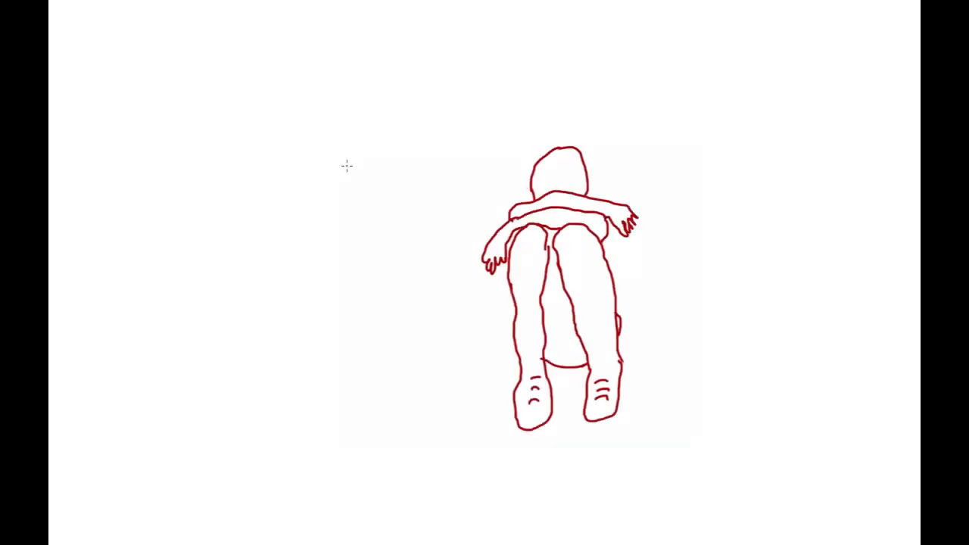
{"action": "type", "text": "failure"}
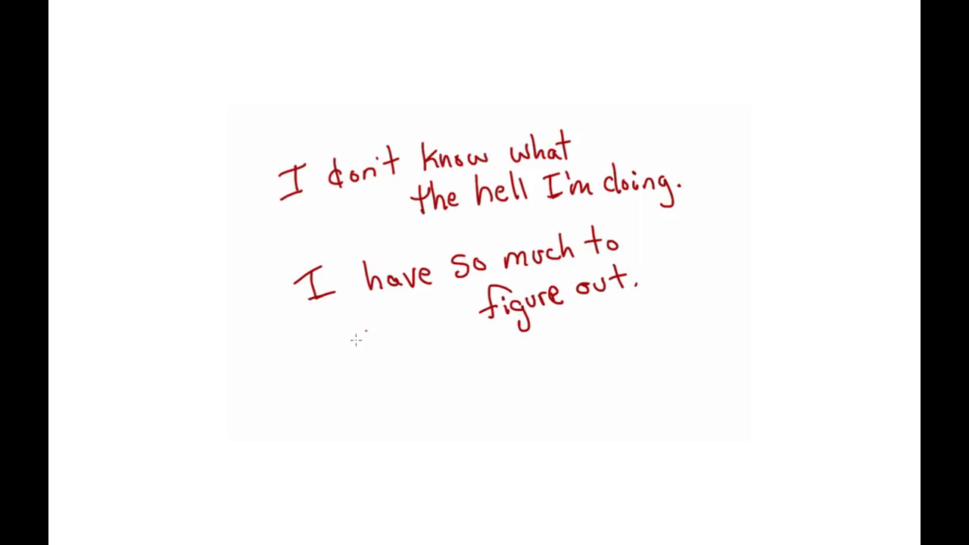
{"action": "mouse_move", "coordinate": [330, 418]}
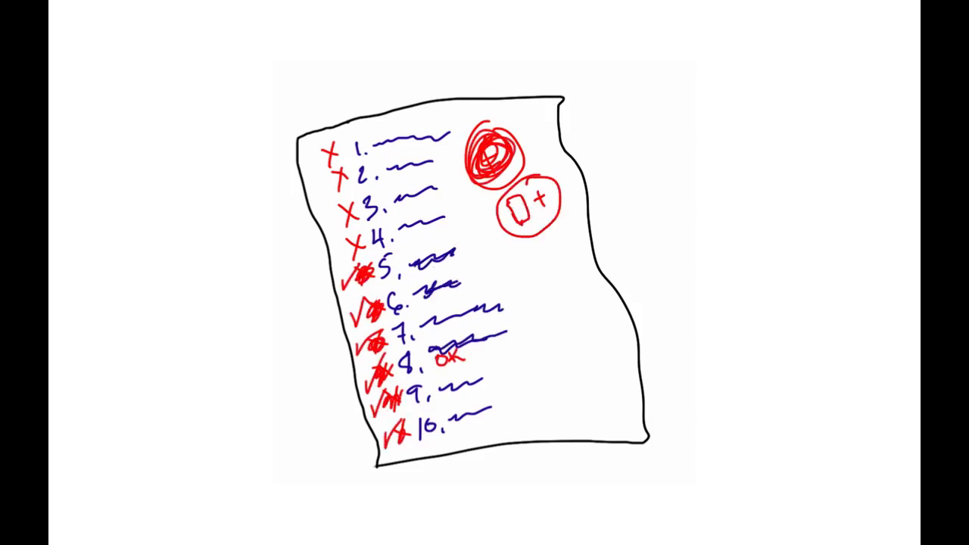
{"action": "type", "text": "nearly competent work!"}
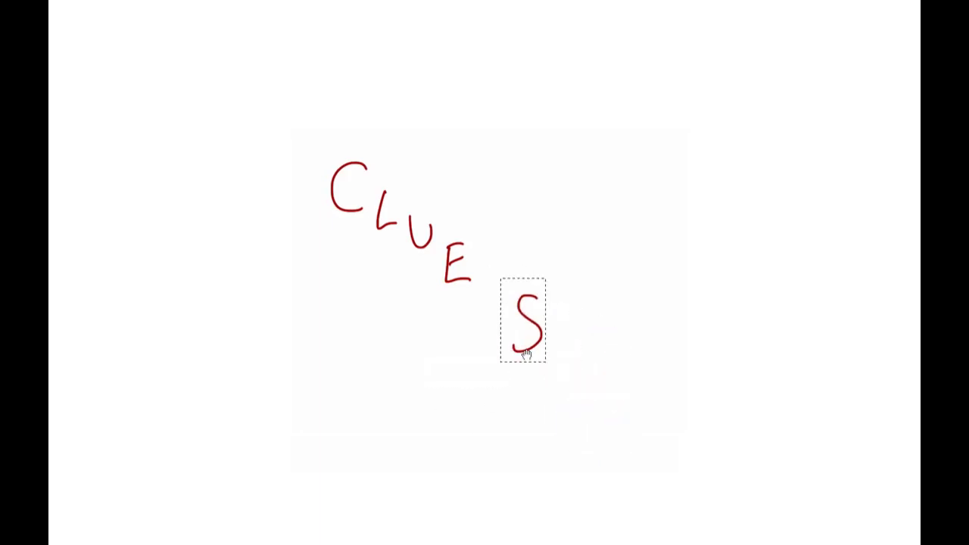
- Move the letter S up into line with CLUE to complete the word
{"action": "left_click_drag", "start_coordinate": [530, 318], "coordinate": [636, 424]}
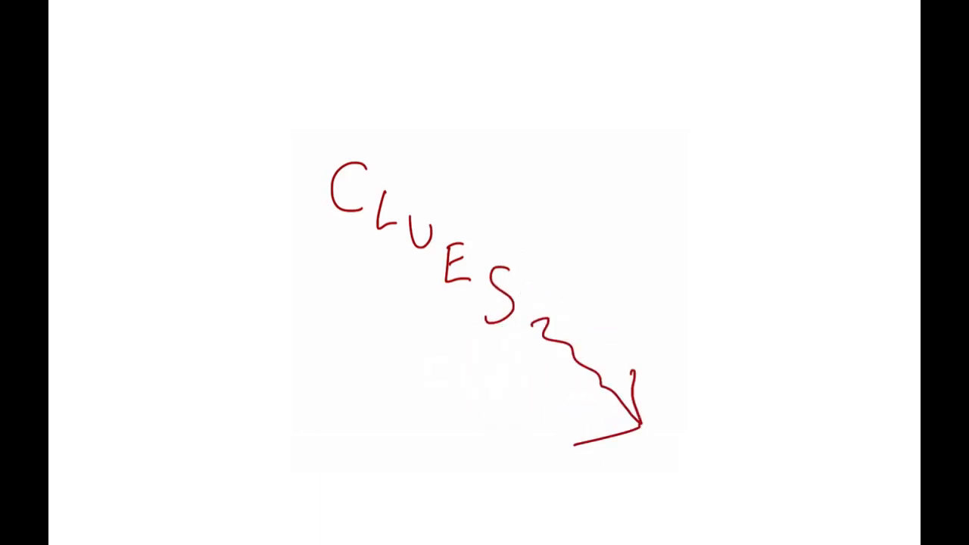